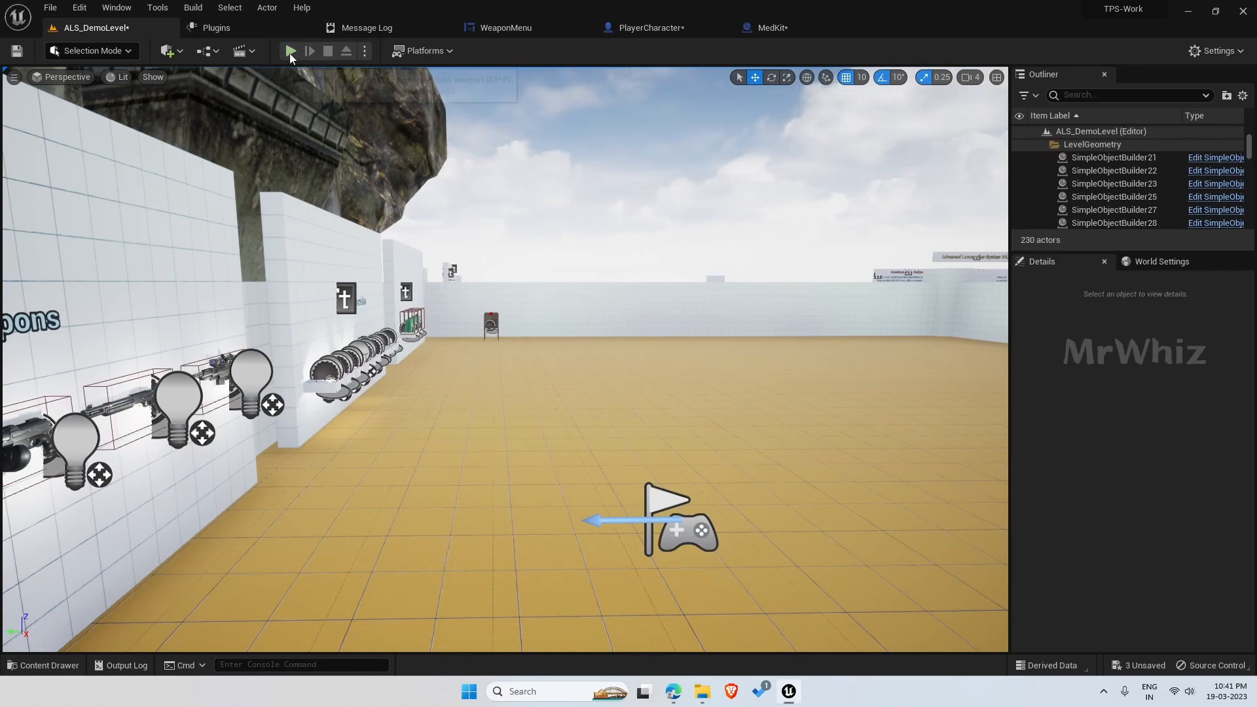
Run a quick test play session, then return to the PlayerCharacter ammo count function graph
{"action": "left_click", "coordinate": [290, 51]}
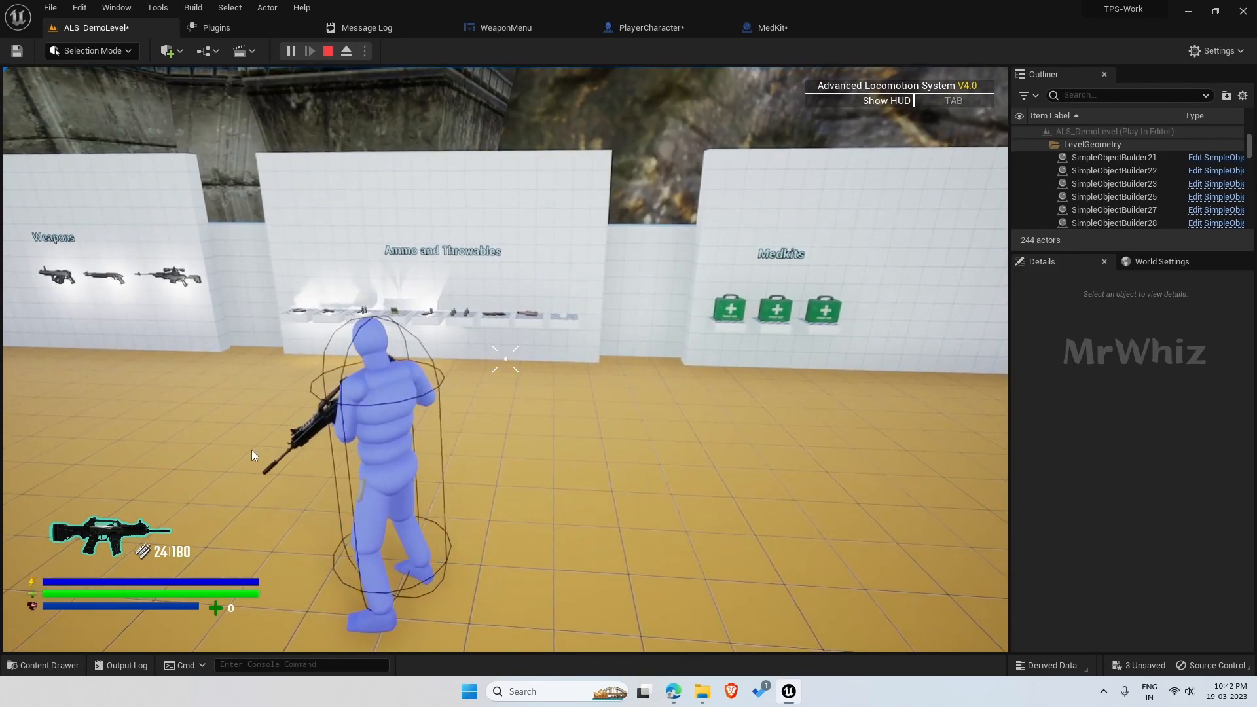
{"action": "left_click", "coordinate": [328, 51]}
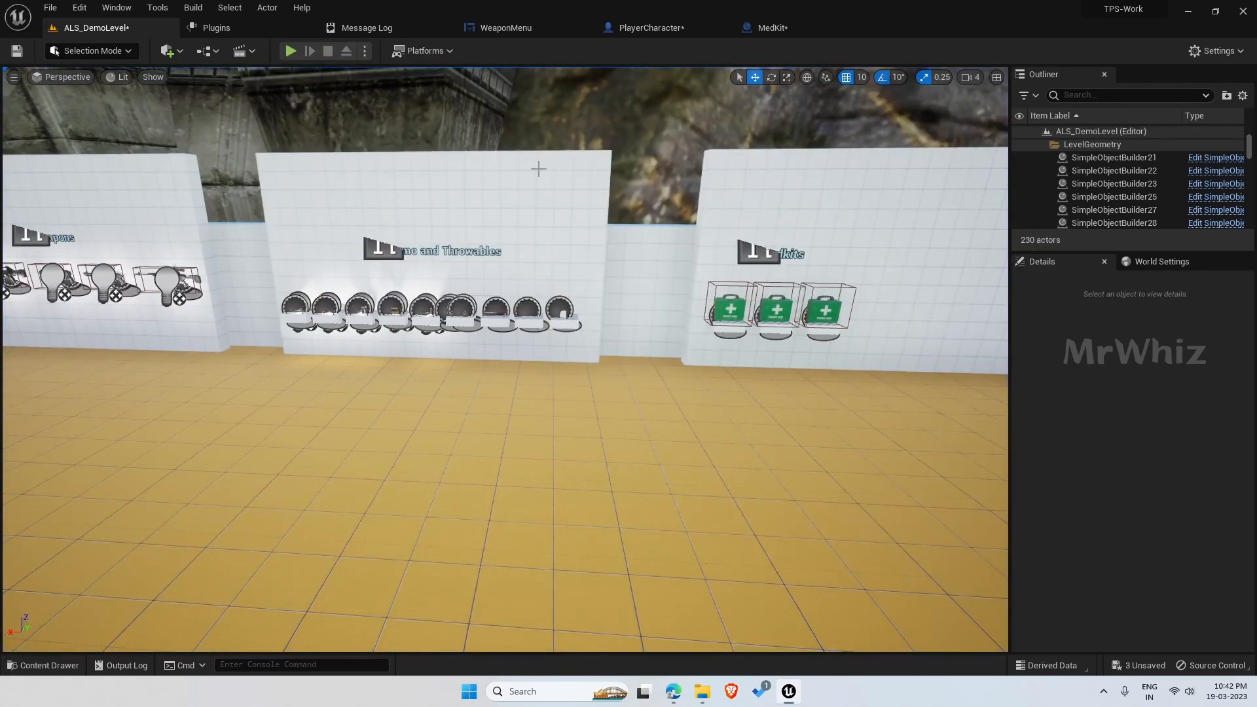
{"action": "left_click", "coordinate": [645, 27]}
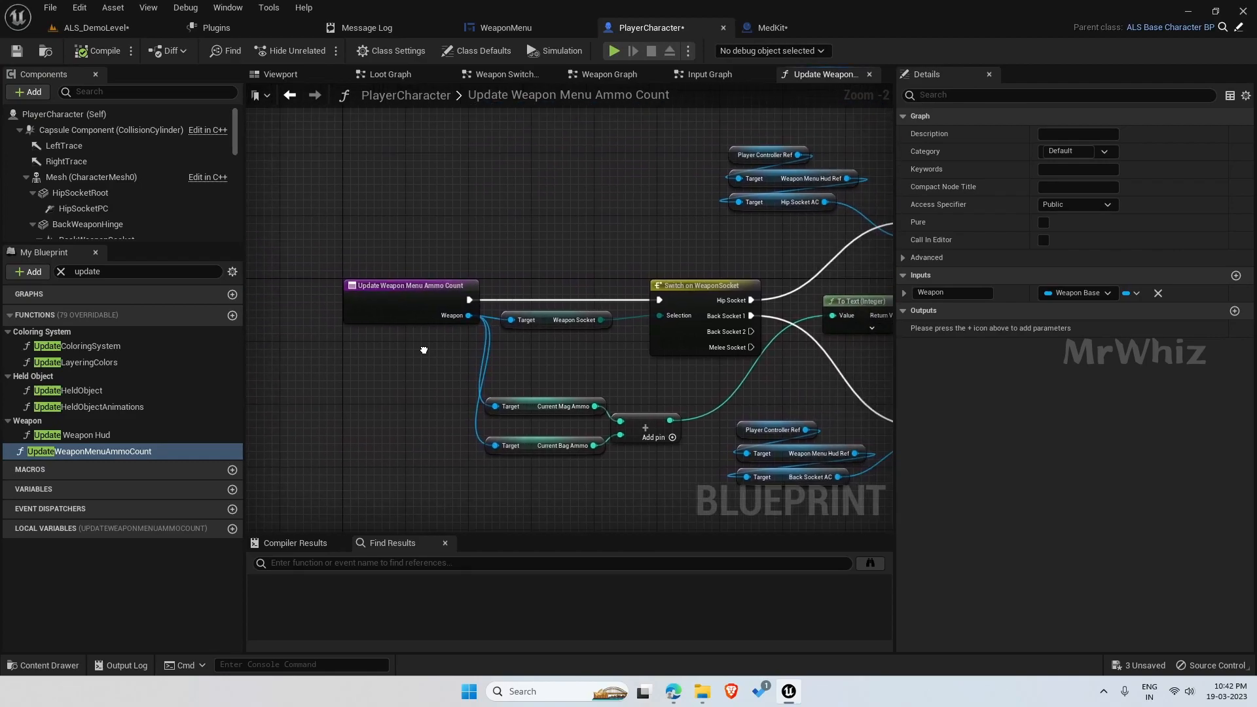
{"action": "mouse_move", "coordinate": [394, 310]}
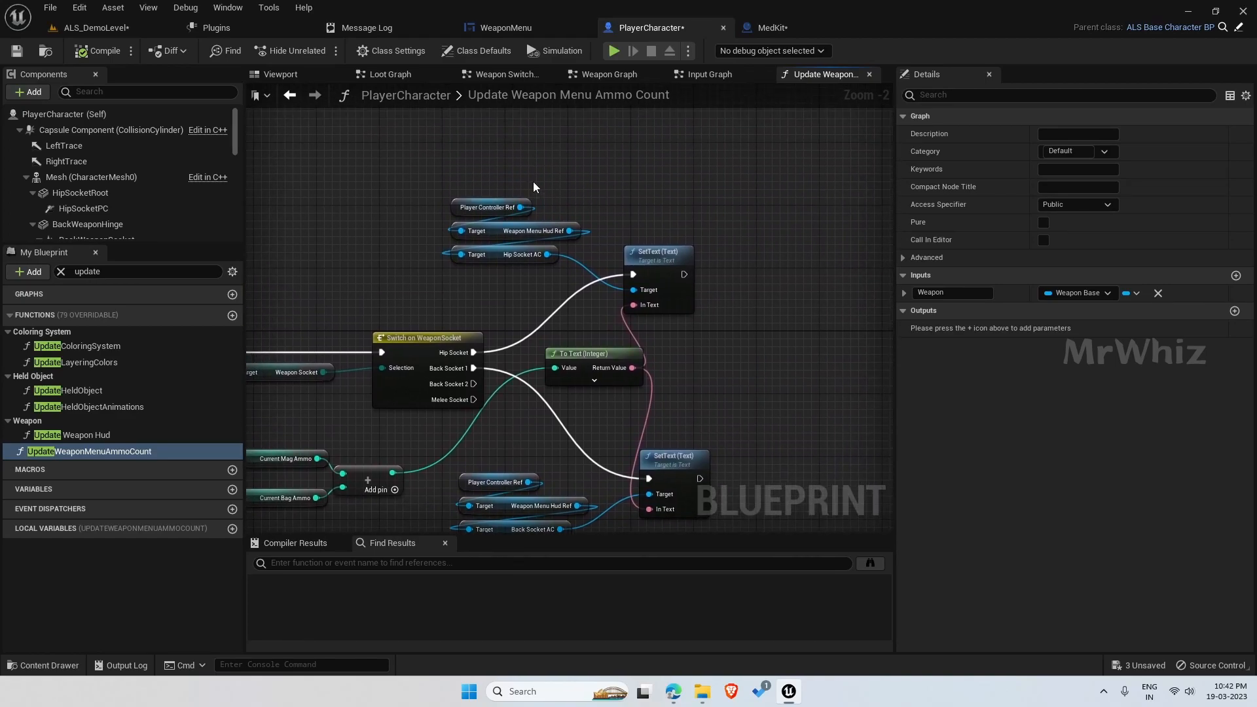
{"action": "mouse_move", "coordinate": [449, 165]}
{"action": "type", "text": "weapon menu h"}
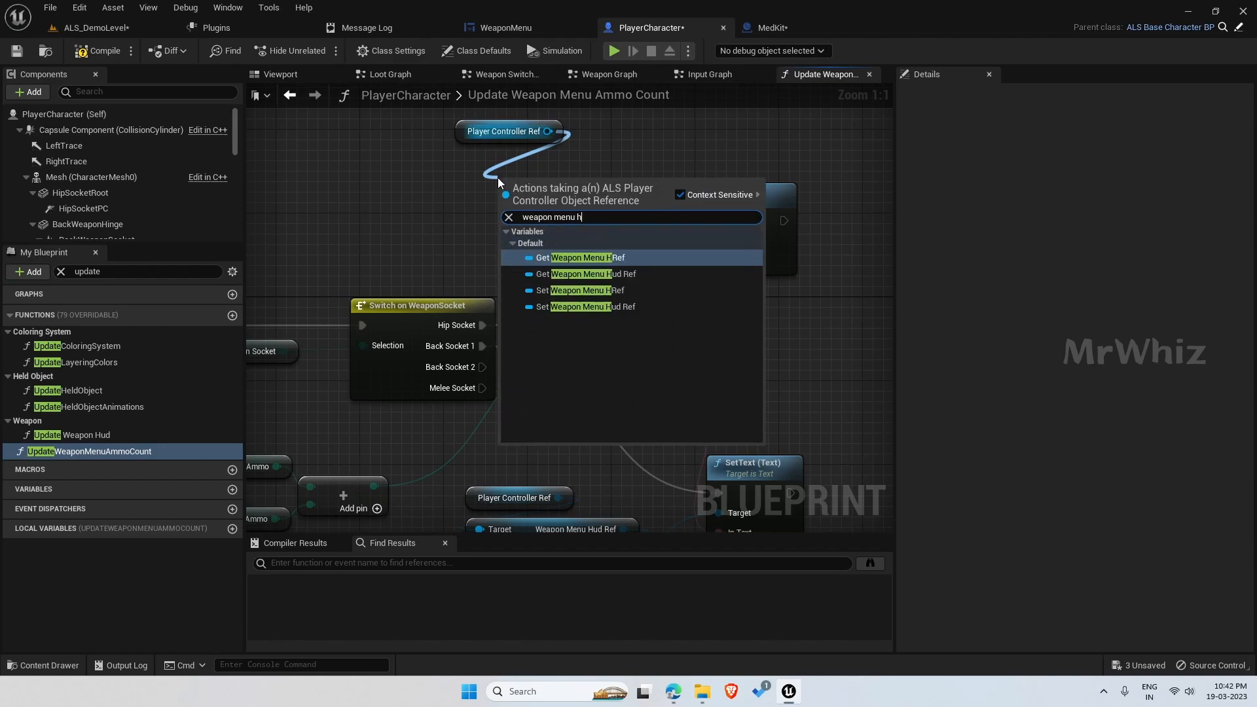
Chain Weapon Menu HRef and Left AC getters from Player Controller Ref for the first SetText target
{"action": "left_click", "coordinate": [581, 258]}
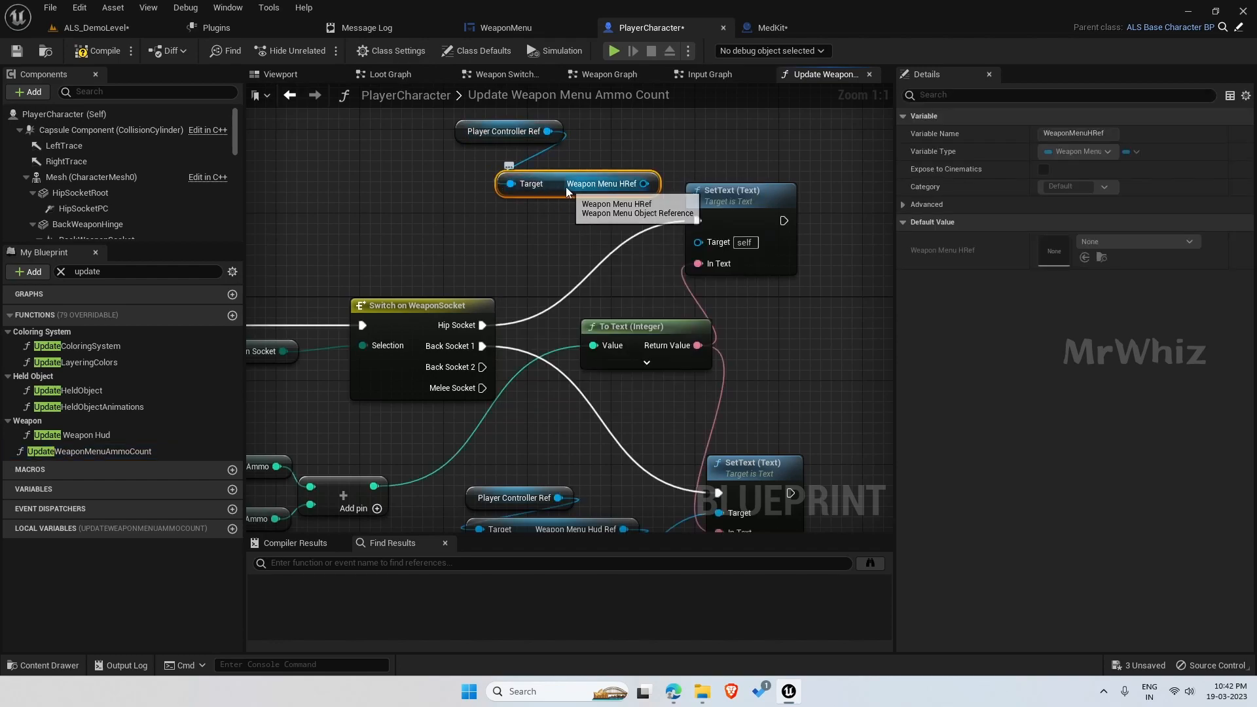
{"action": "left_click_drag", "start_coordinate": [593, 184], "coordinate": [533, 162]}
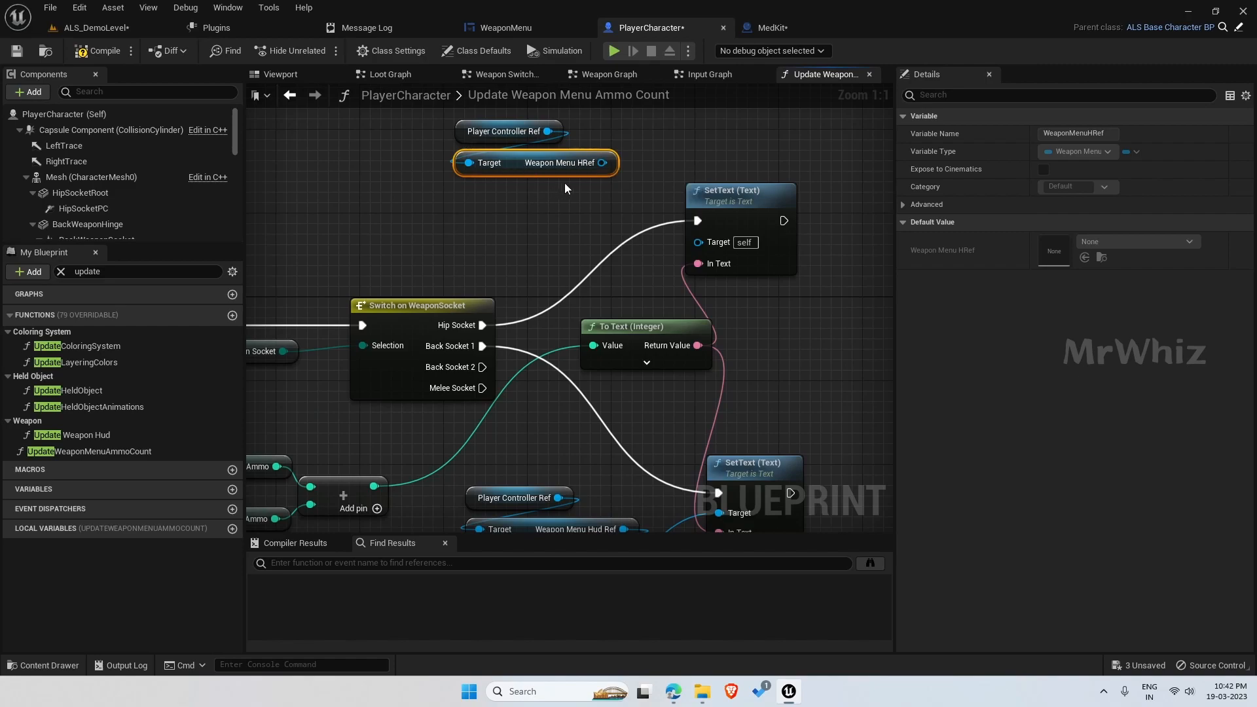
{"action": "left_click_drag", "start_coordinate": [601, 162], "coordinate": [514, 219]}
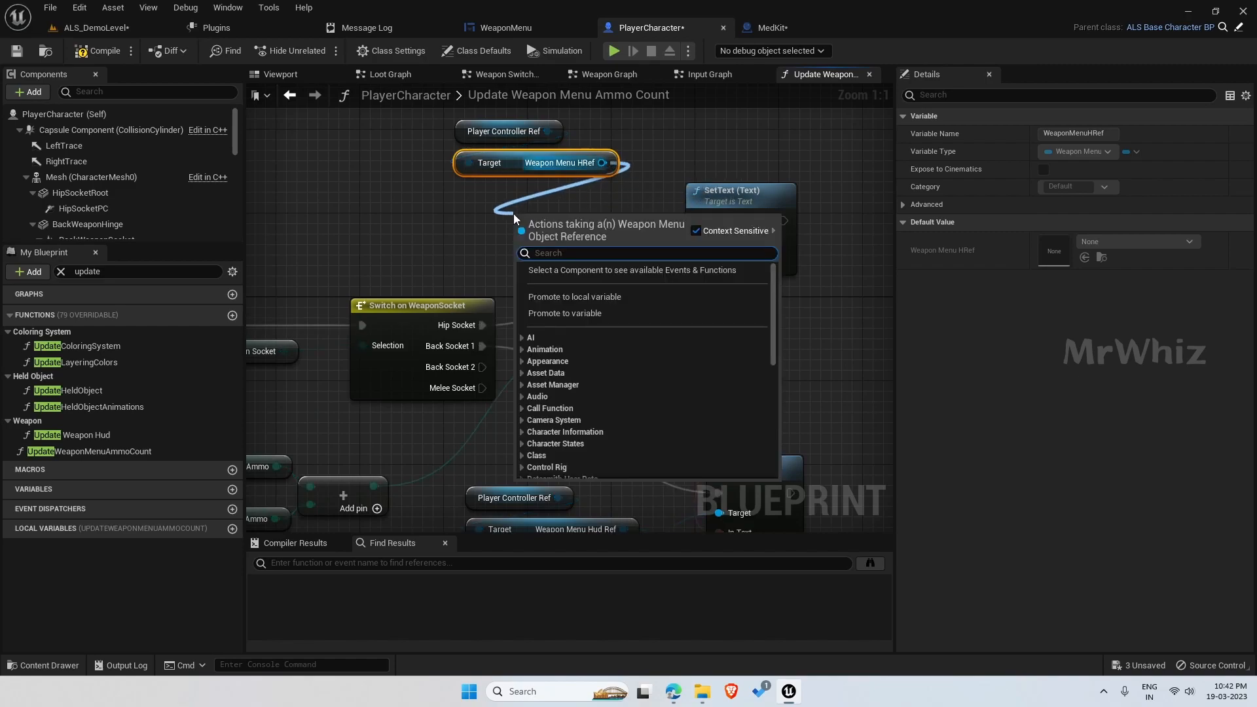
{"action": "type", "text": "left"}
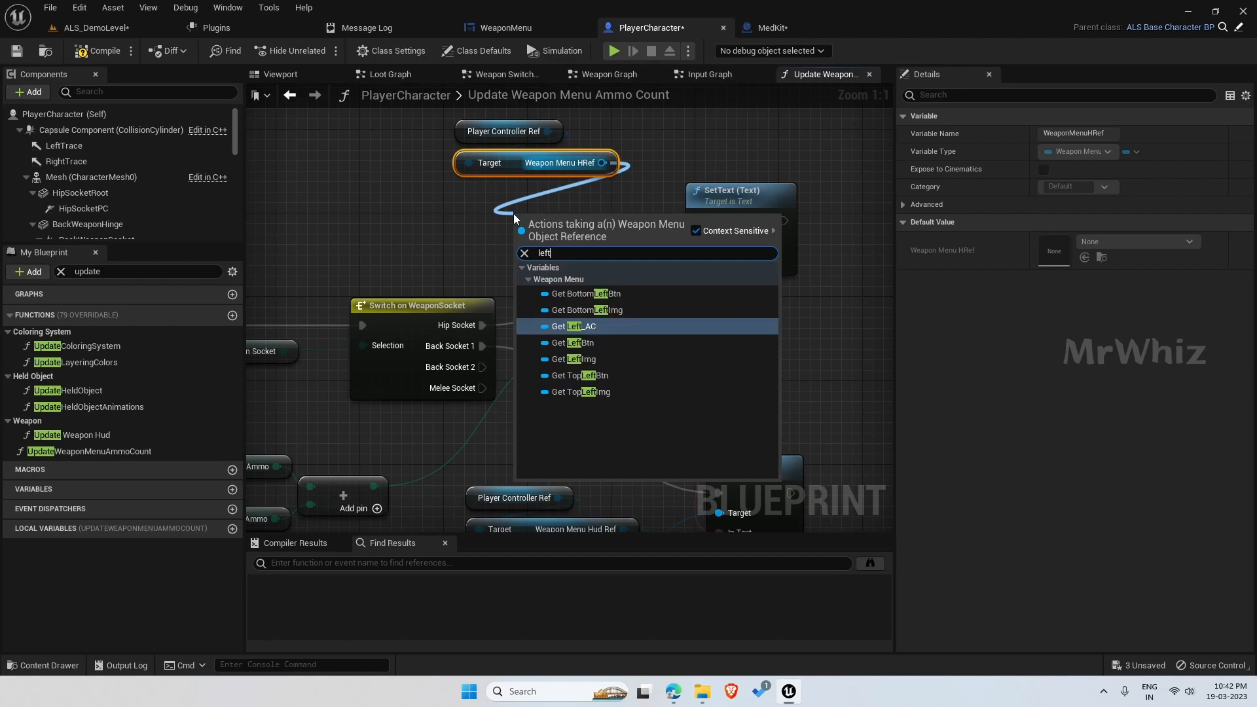
{"action": "left_click", "coordinate": [575, 326]}
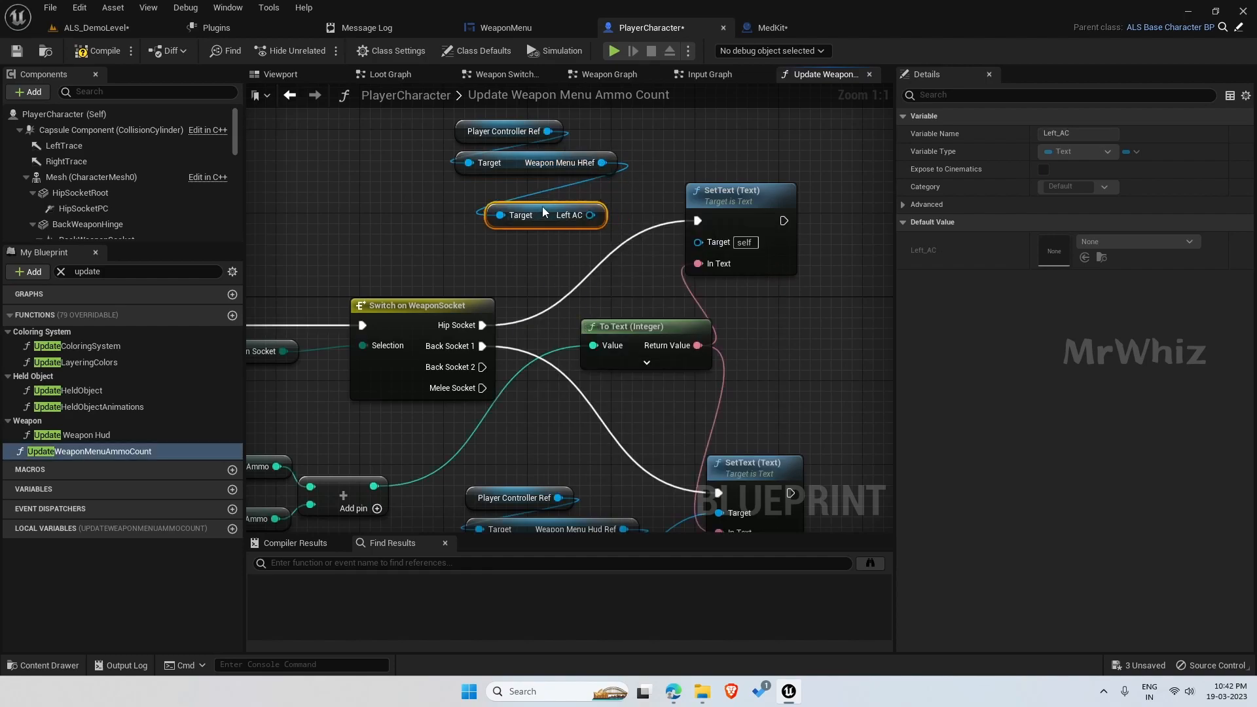
{"action": "left_click", "coordinate": [774, 312]}
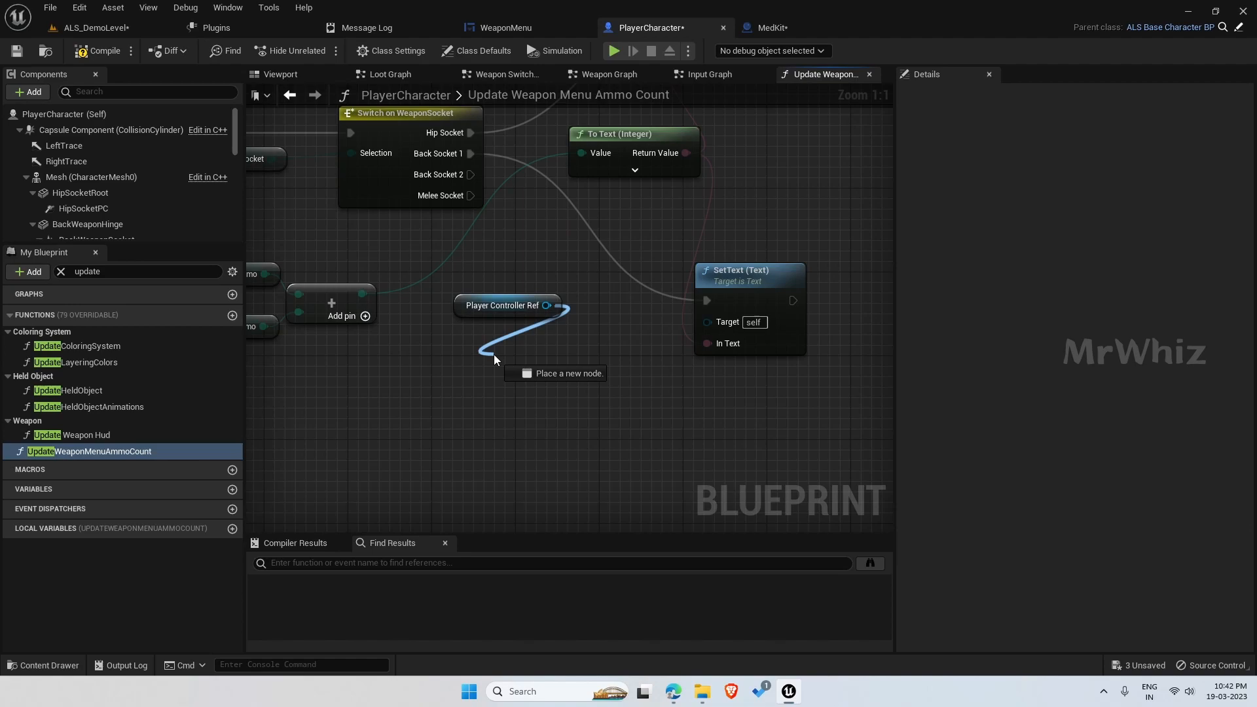
Chain Weapon Menu HRef and Right AC getters from Player Controller Ref into a SetText target
{"action": "left_click_drag", "start_coordinate": [570, 306], "coordinate": [502, 369]}
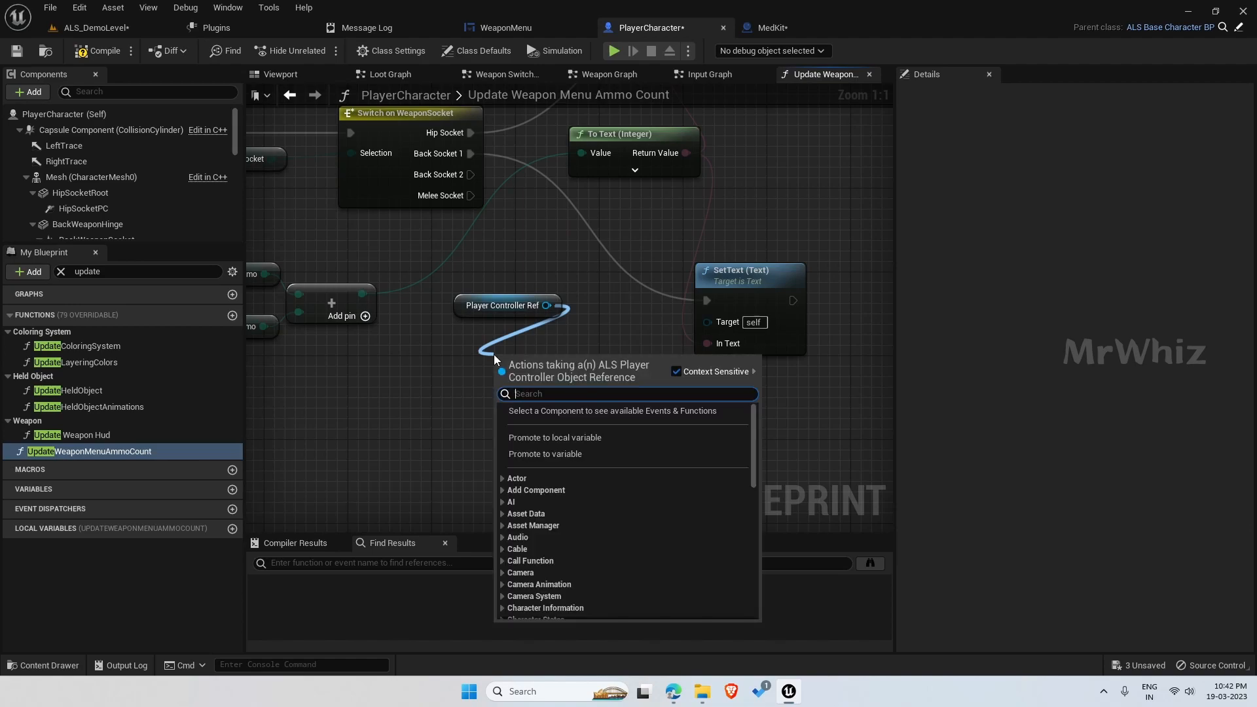
{"action": "type", "text": "weapon menuy"}
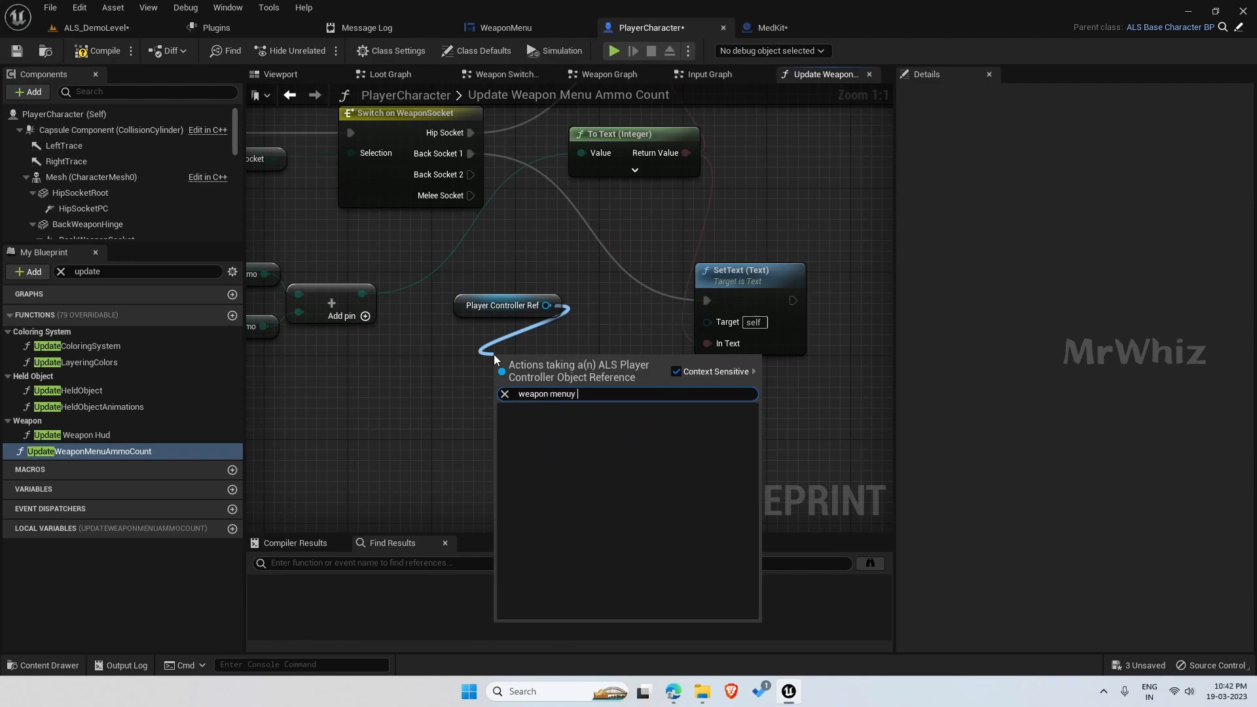
{"action": "type", "text": "h"}
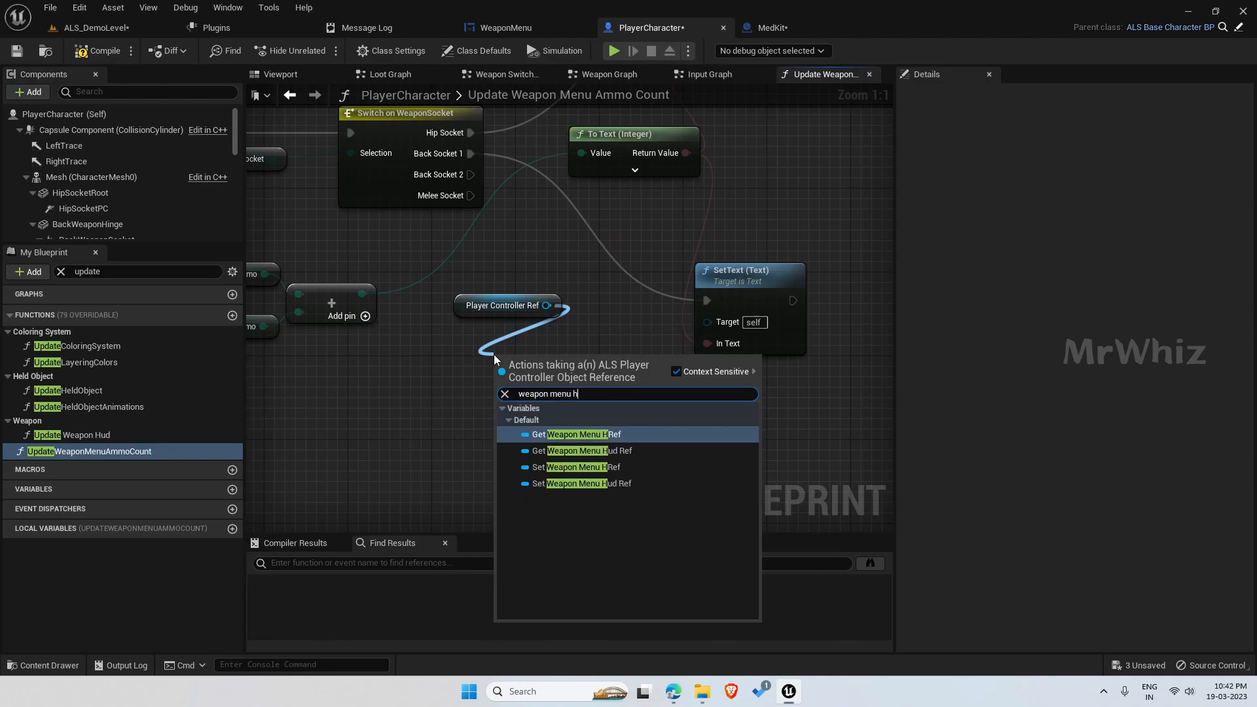
{"action": "left_click", "coordinate": [586, 433]}
{"action": "type", "text": "rig"}
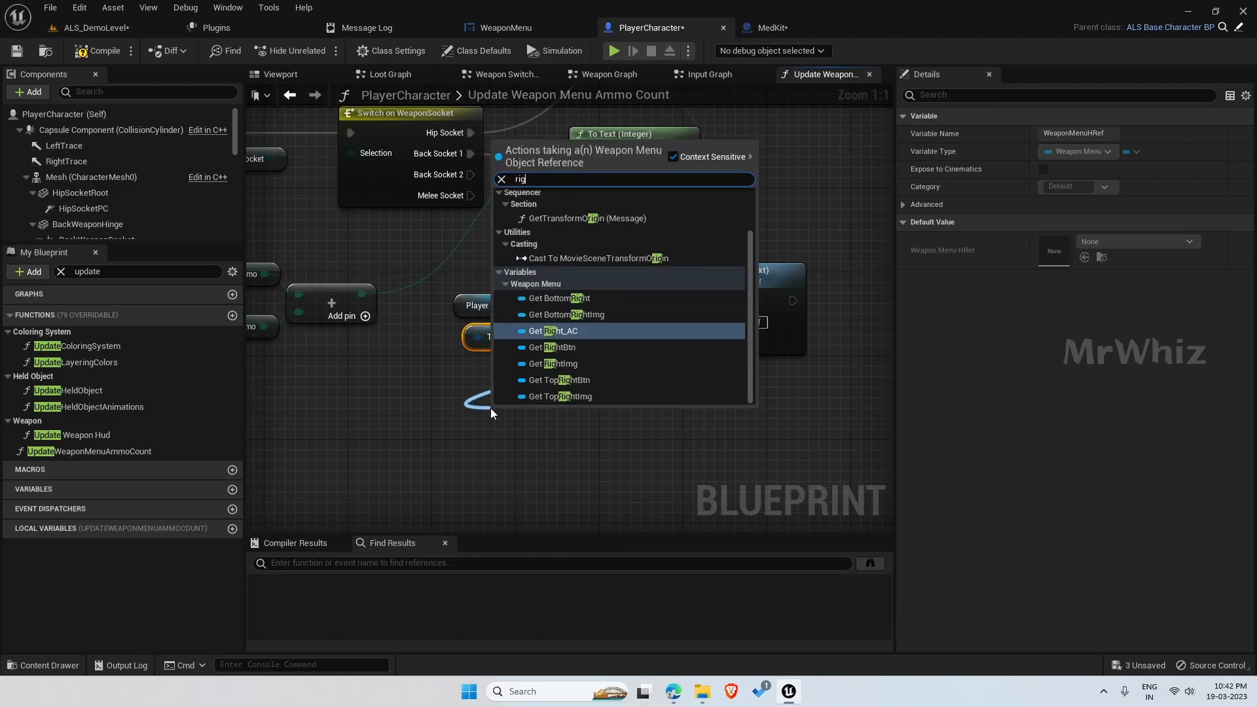
{"action": "left_click", "coordinate": [567, 314]}
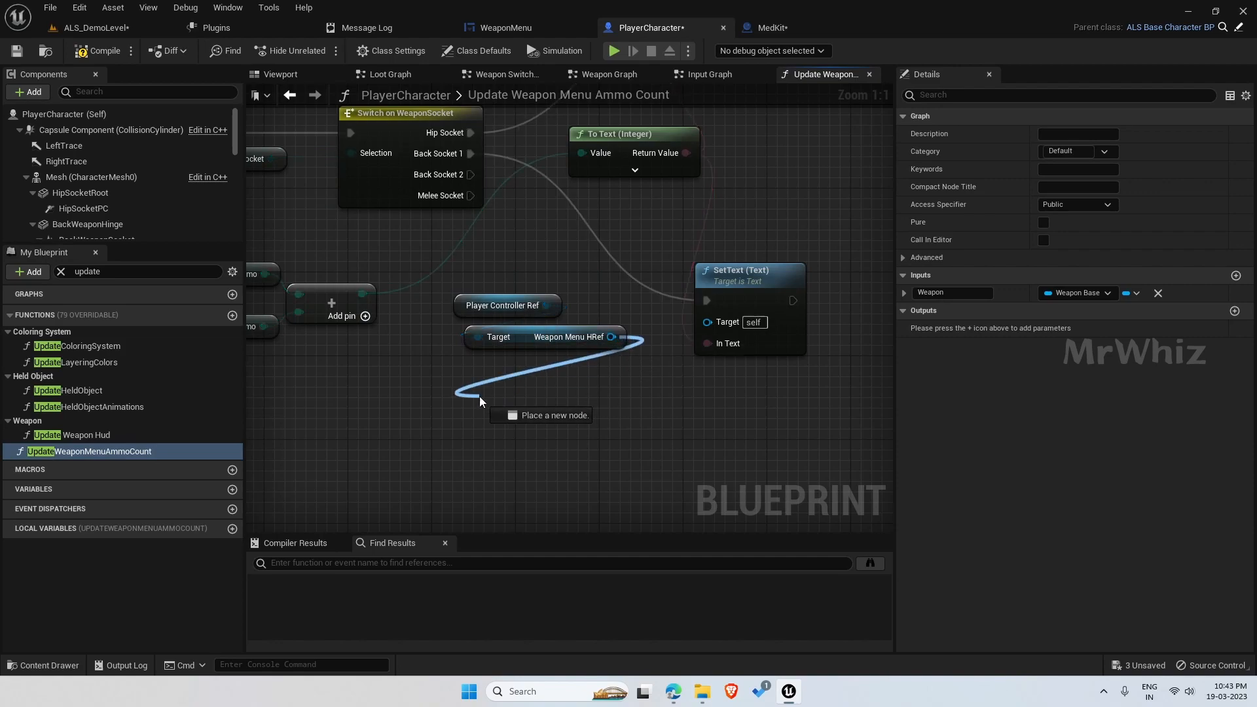
{"action": "type", "text": "right"}
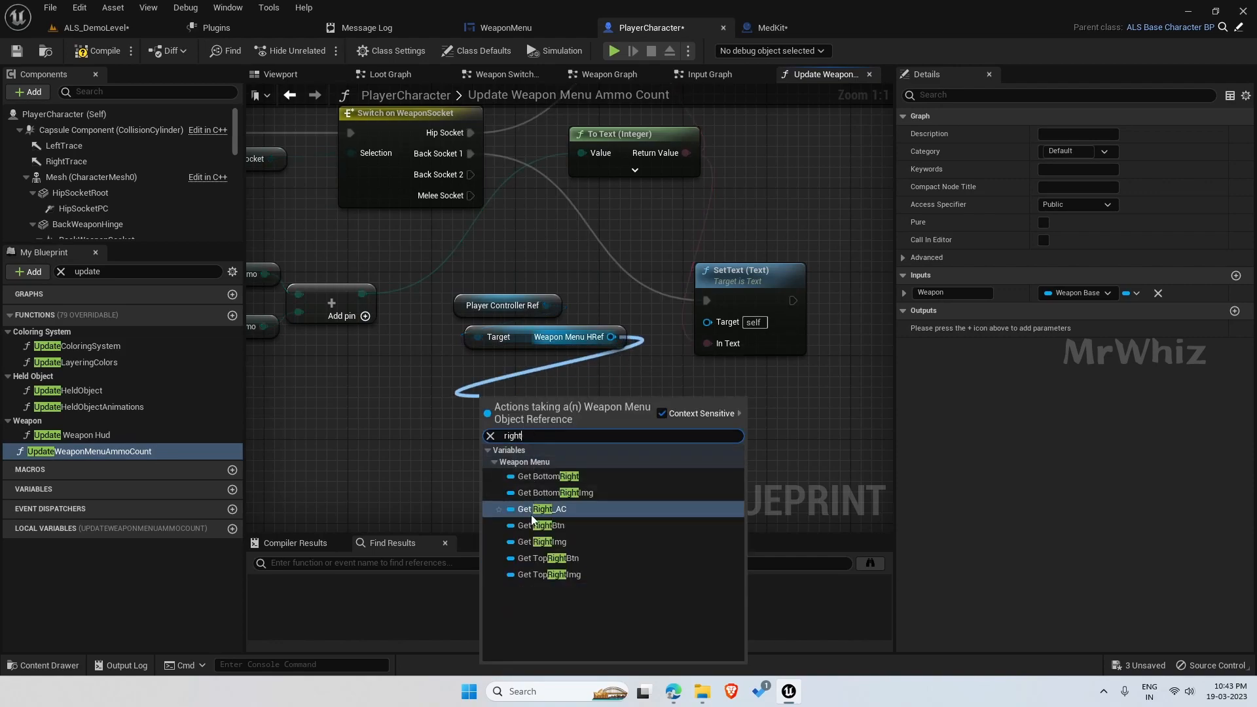
{"action": "left_click", "coordinate": [545, 508]}
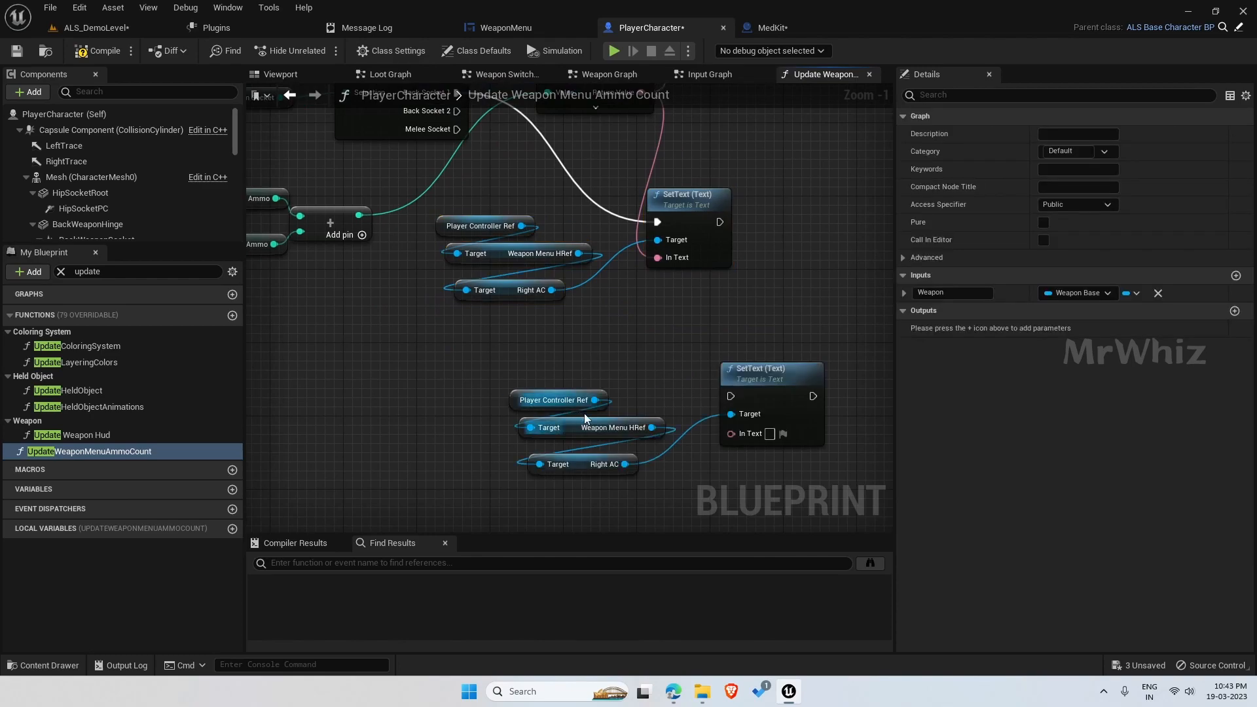
Replace the second chain's Right AC with a TOP_AC getter feeding the SetText target
{"action": "left_click", "coordinate": [770, 373]}
{"action": "type", "text": "top"}
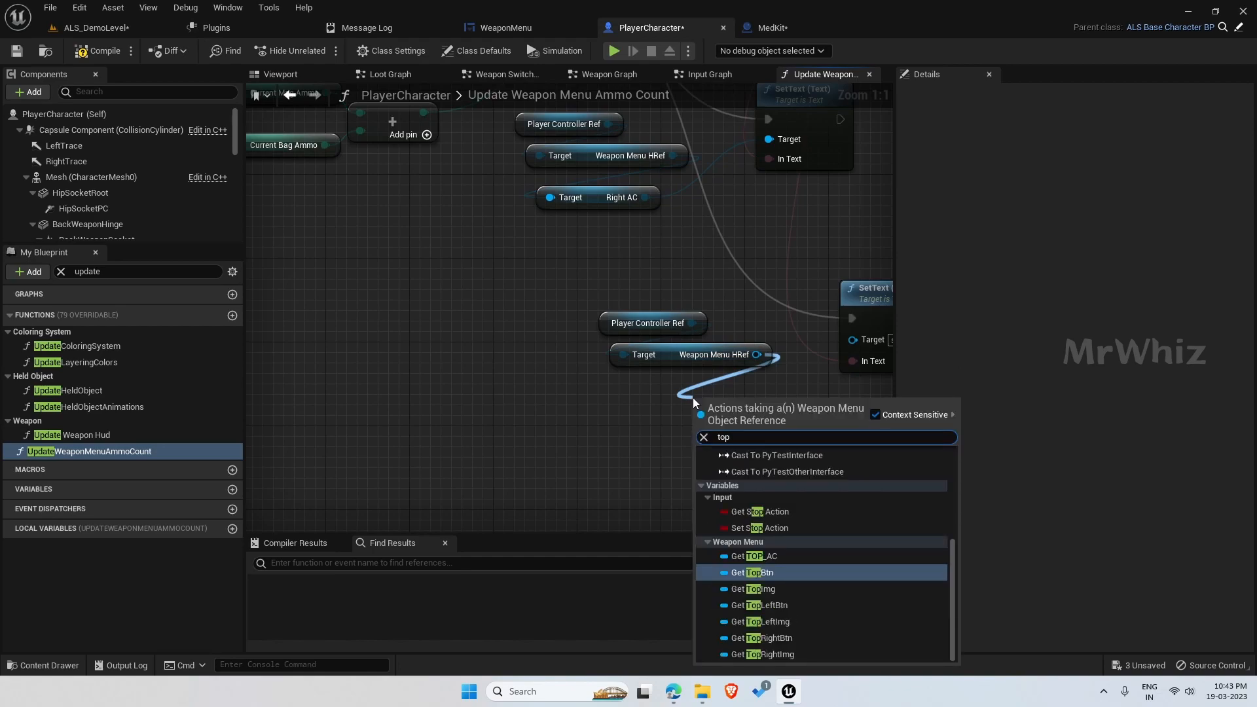
{"action": "mouse_move", "coordinate": [756, 556]}
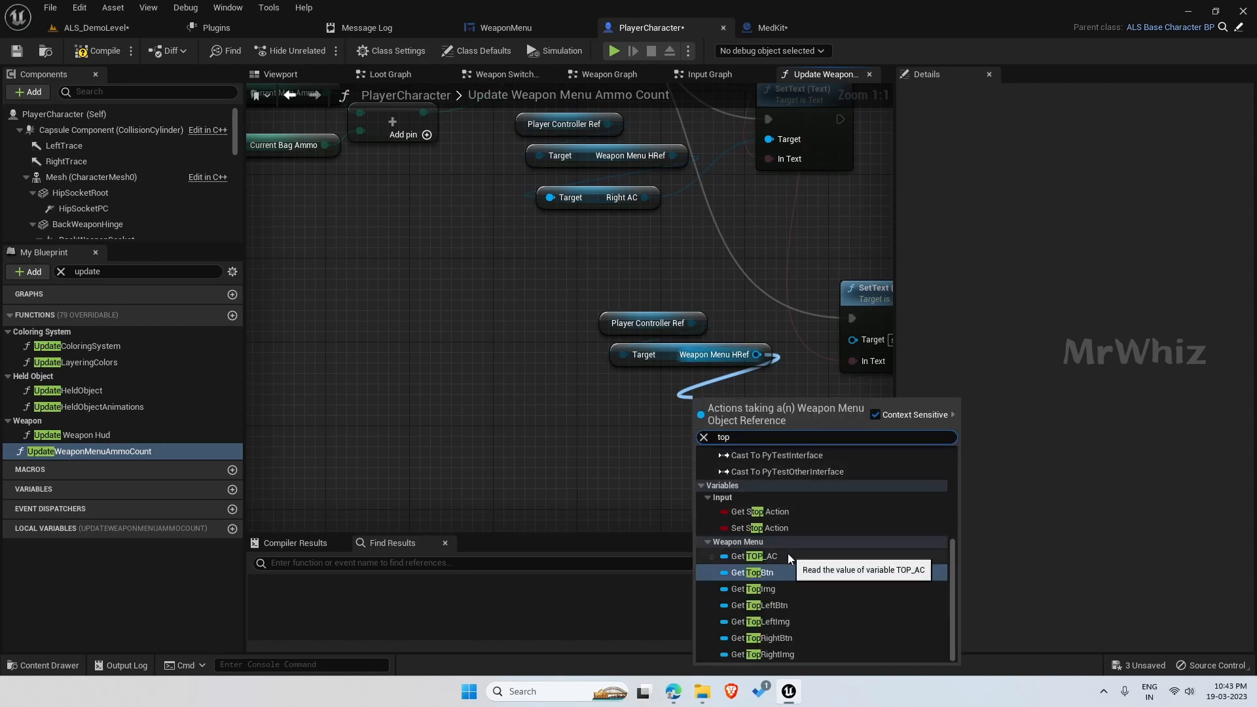
{"action": "left_click", "coordinate": [757, 556]}
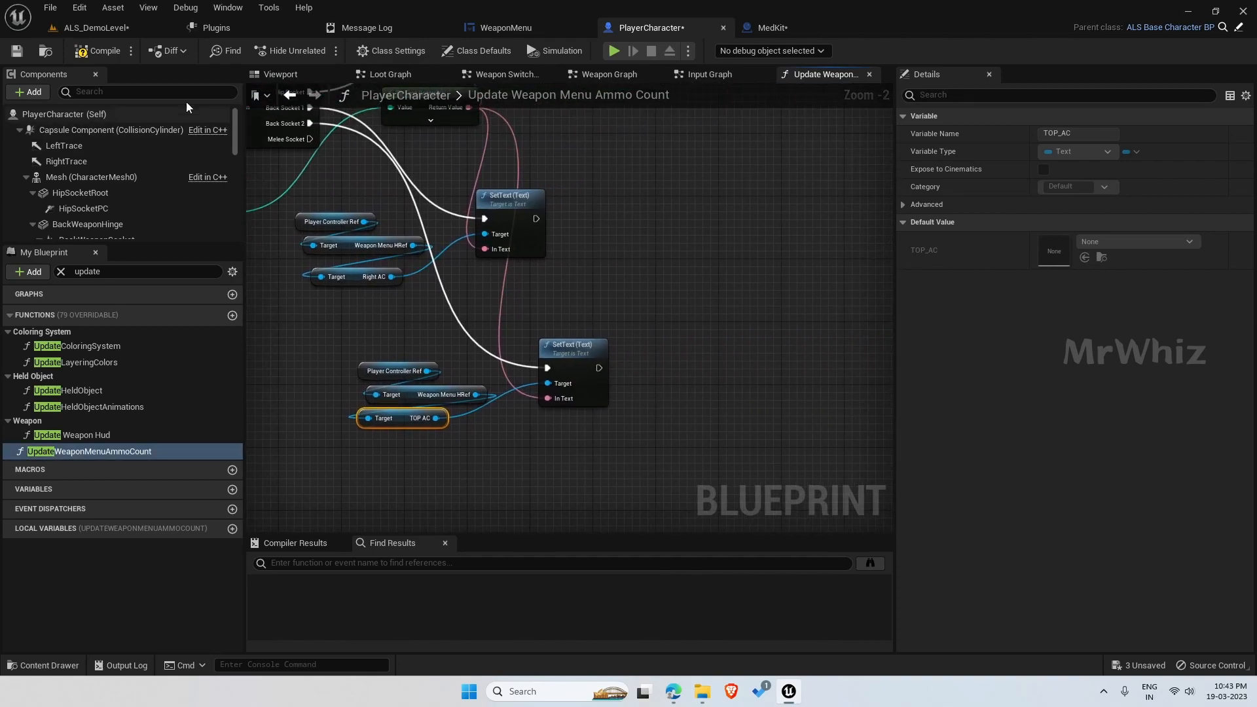
Compile the PlayerCharacter blueprint and start a play session in ALS_DemoLevel
{"action": "left_click", "coordinate": [100, 51]}
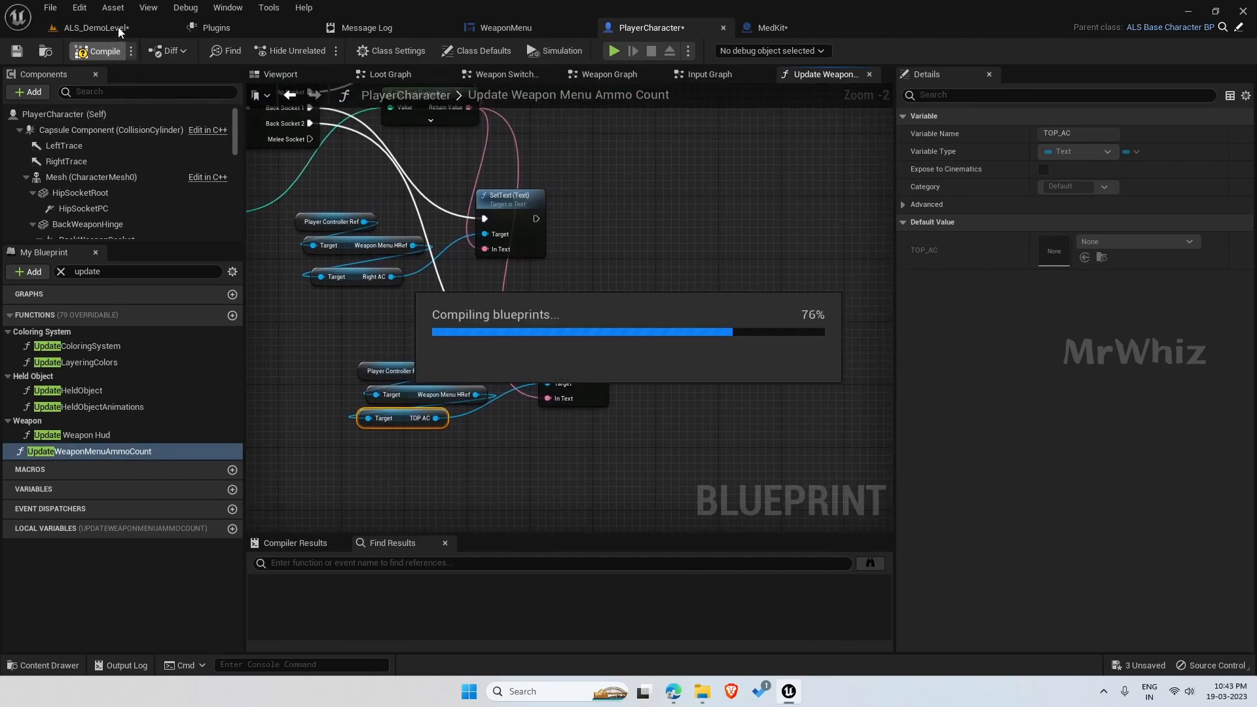
{"action": "left_click", "coordinate": [94, 27]}
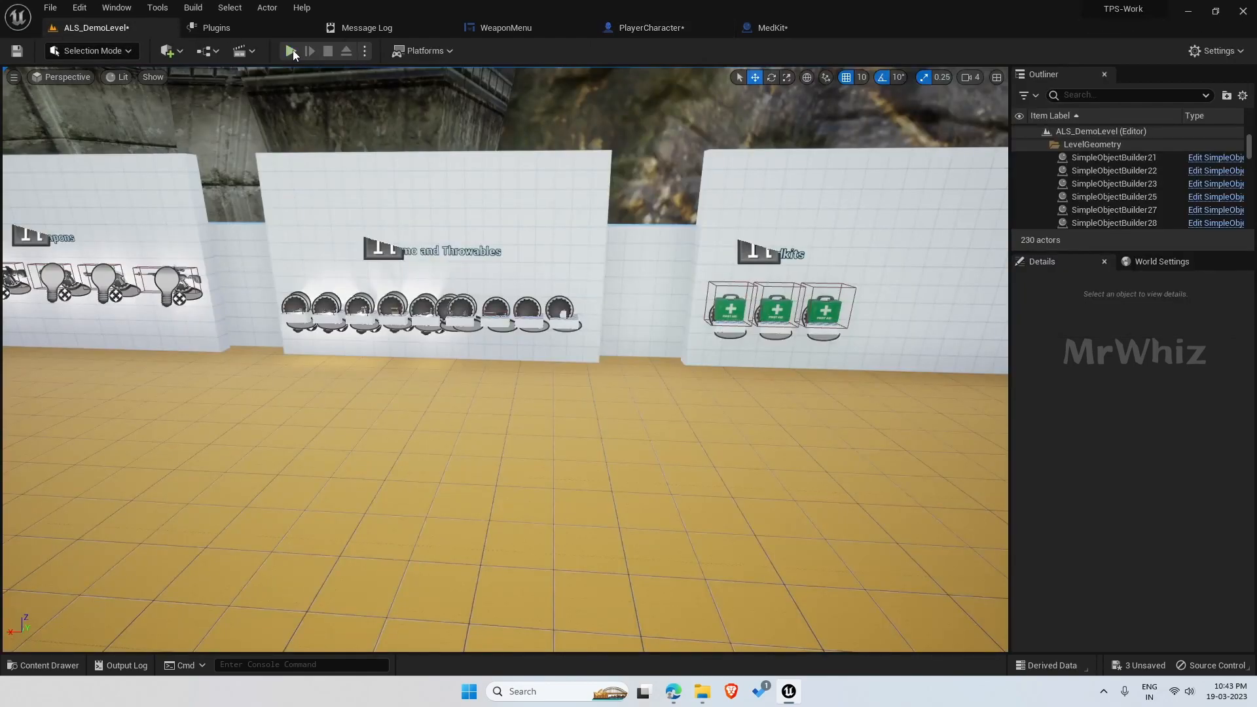
{"action": "left_click", "coordinate": [292, 51]}
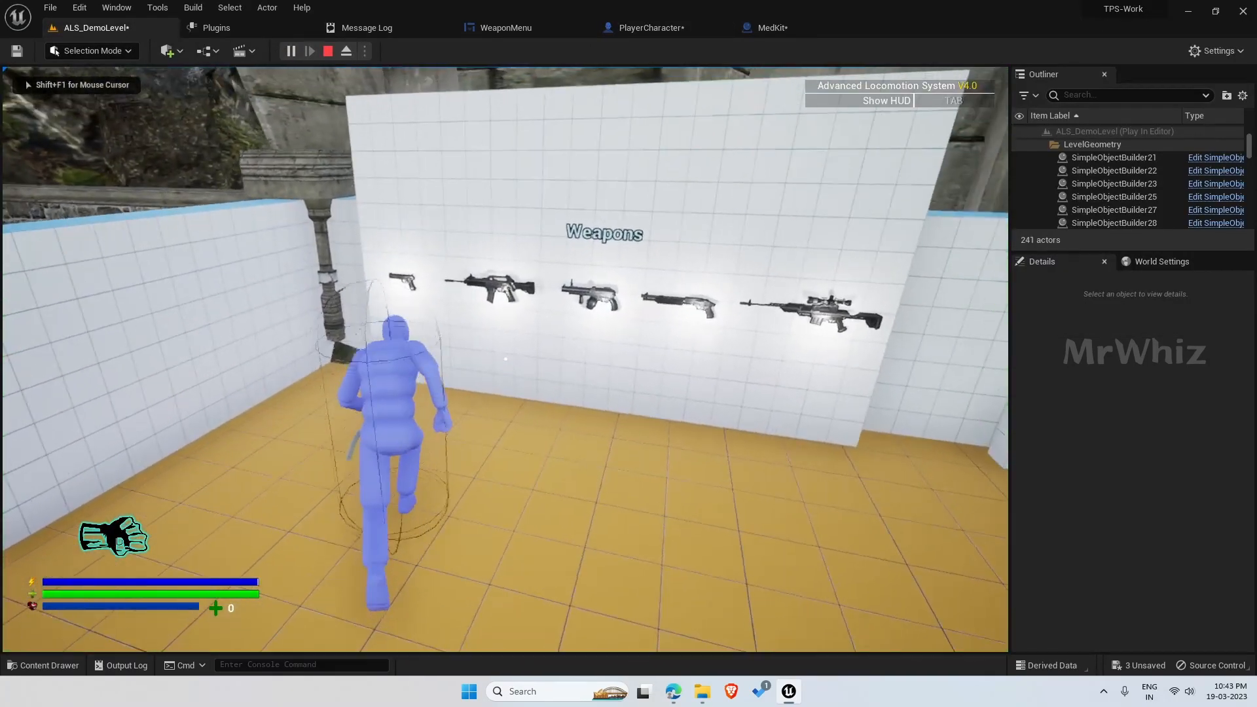